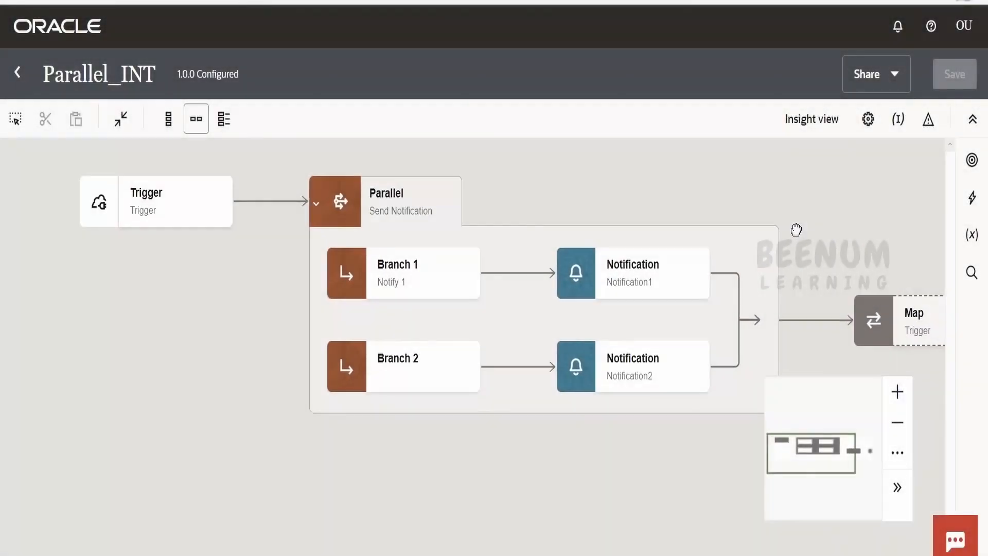
mouse_move(808, 255)
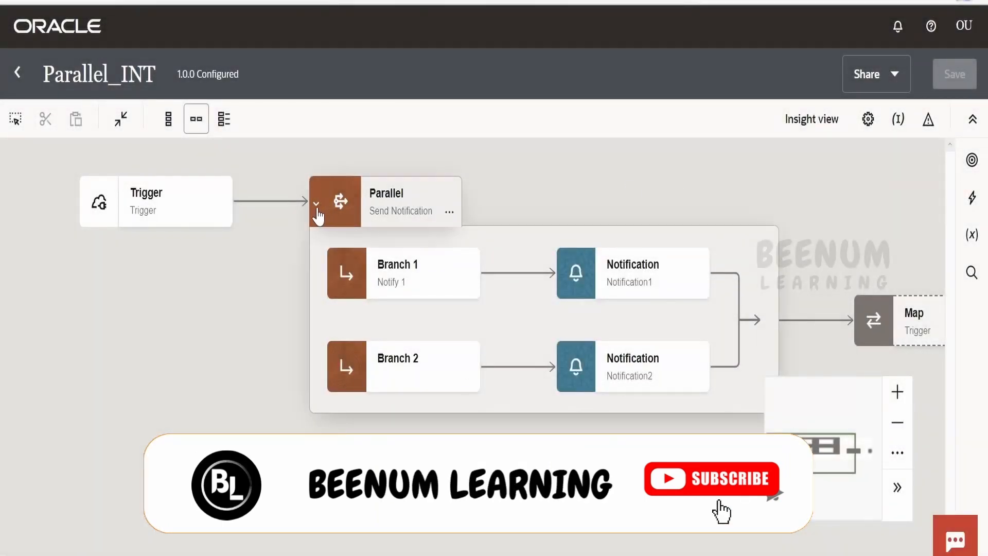
- Collapse the Parallel action's branches, select it, and cut it from the flow
click(317, 202)
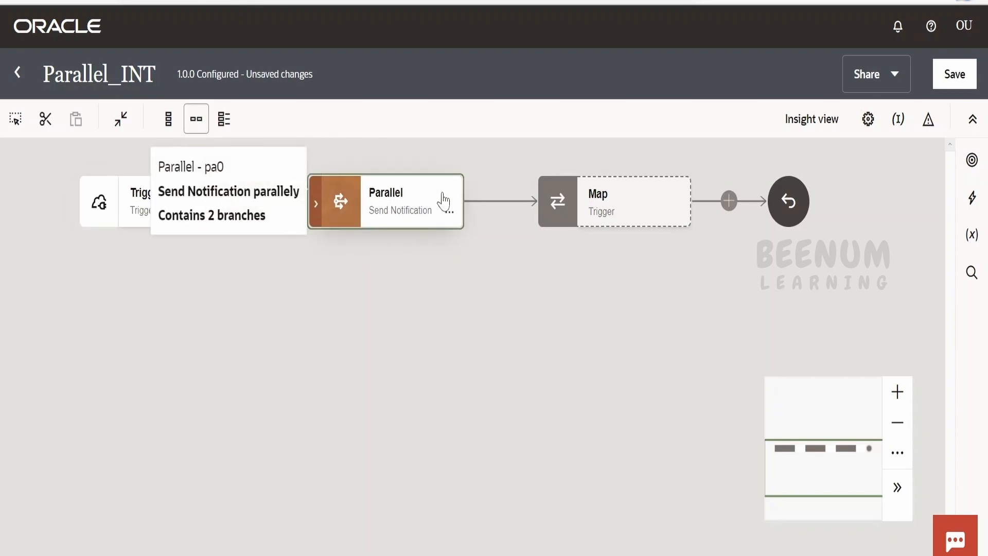
mouse_move(449, 211)
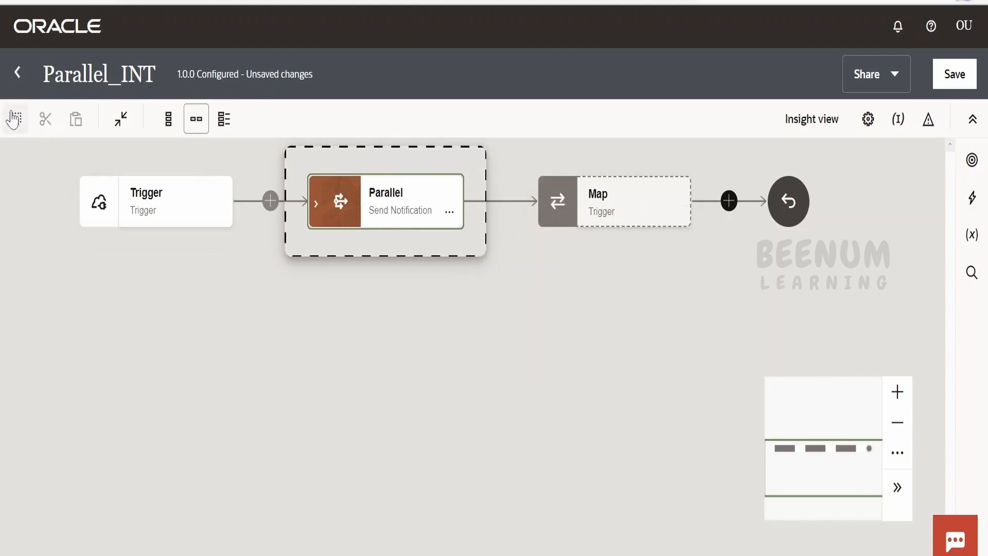
click(15, 118)
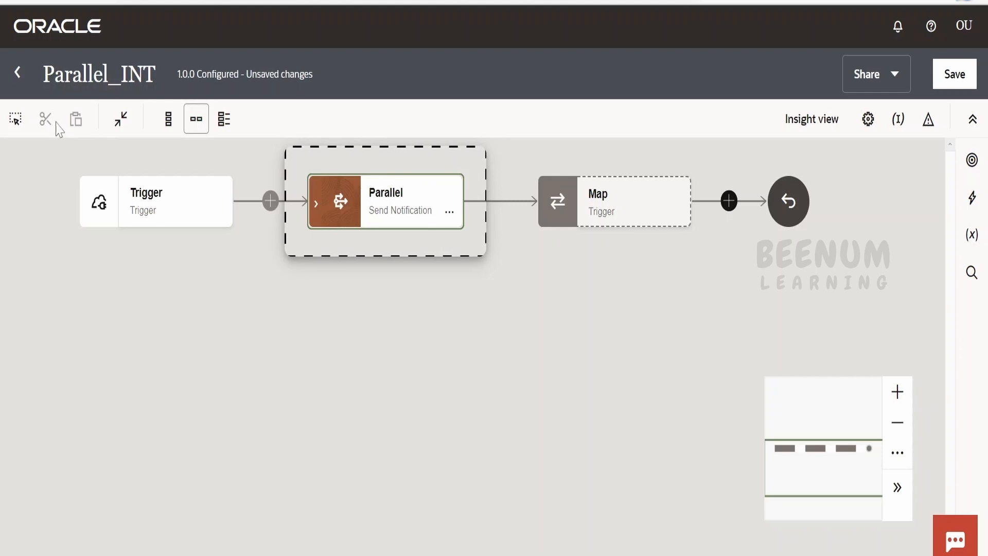
click(15, 118)
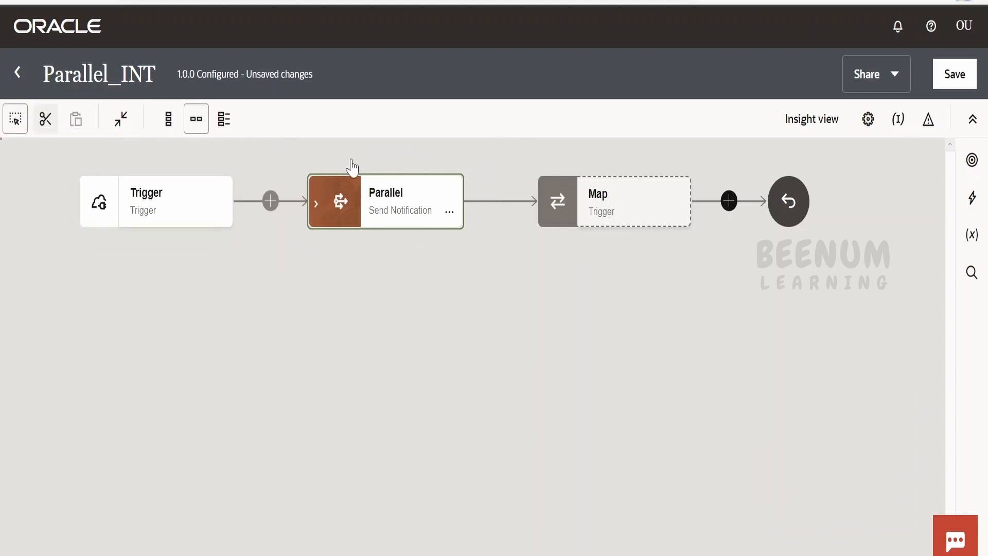
mouse_move(454, 321)
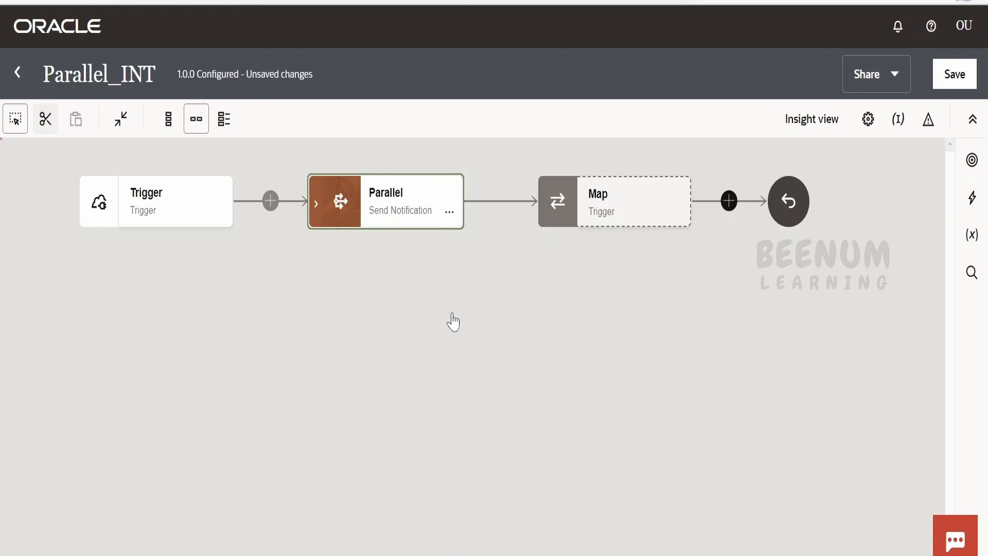
mouse_move(482, 246)
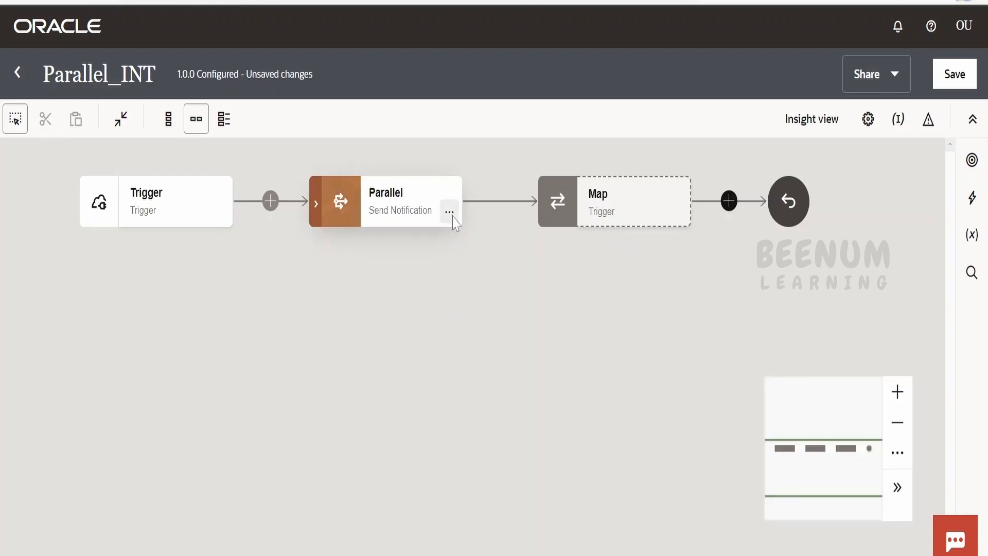
- Paste the cut Parallel action onto the connector after Map
click(384, 201)
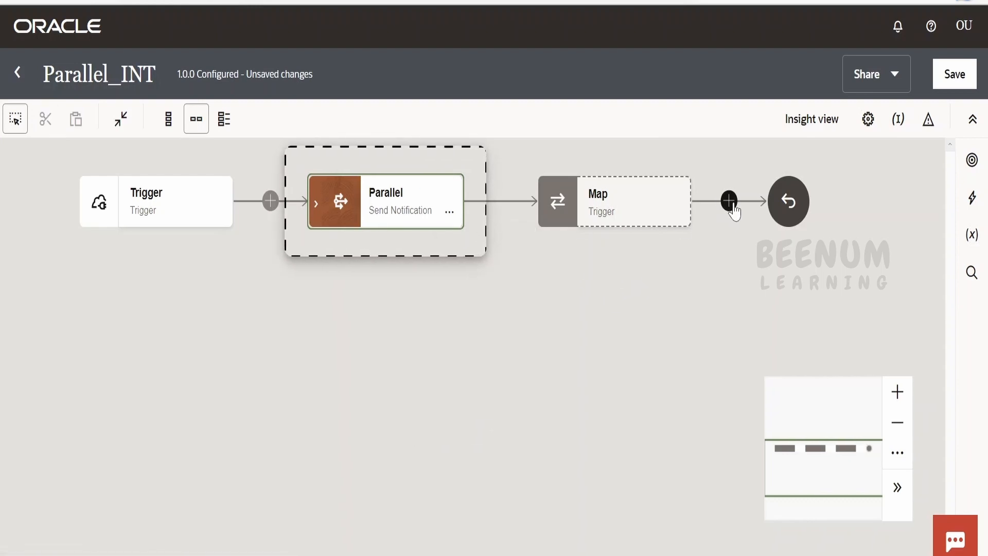
click(729, 201)
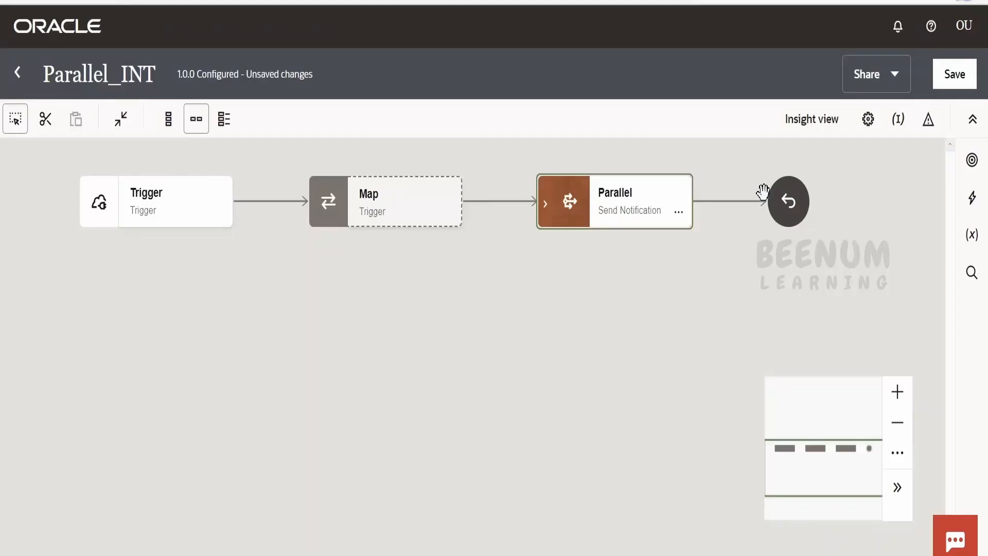
mouse_move(270, 200)
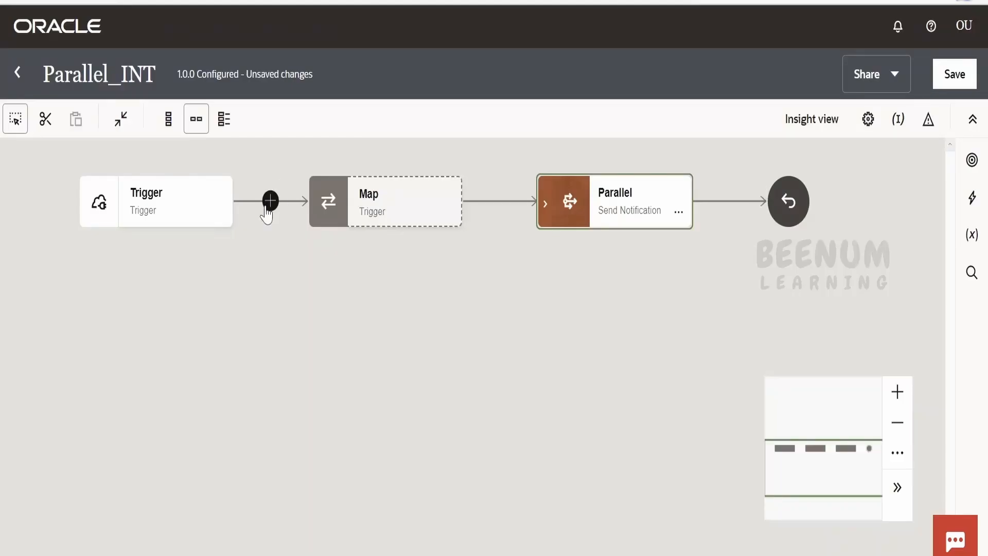
- Insert a Switch action between Trigger and Map via the 'swi' picker search
text(swi)
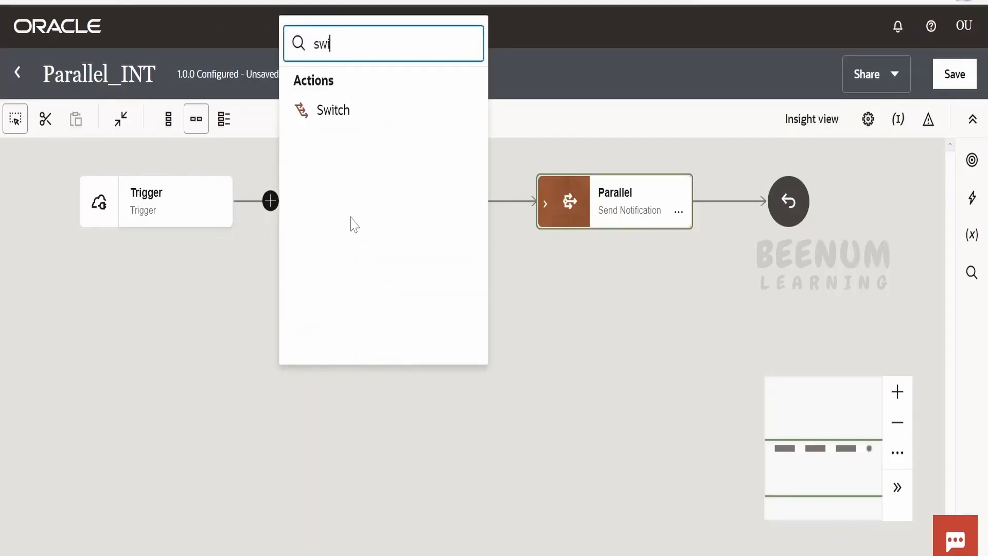
click(332, 110)
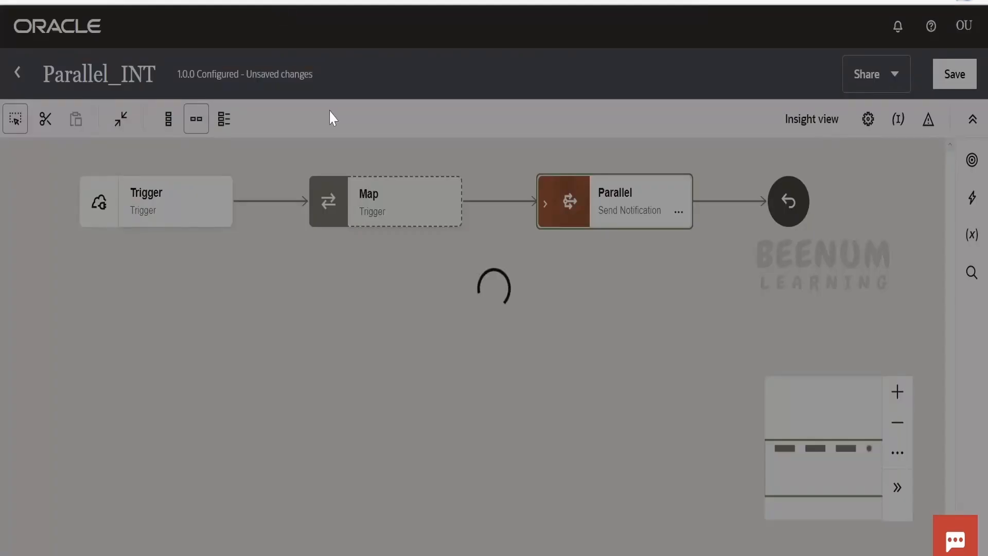
mouse_move(331, 143)
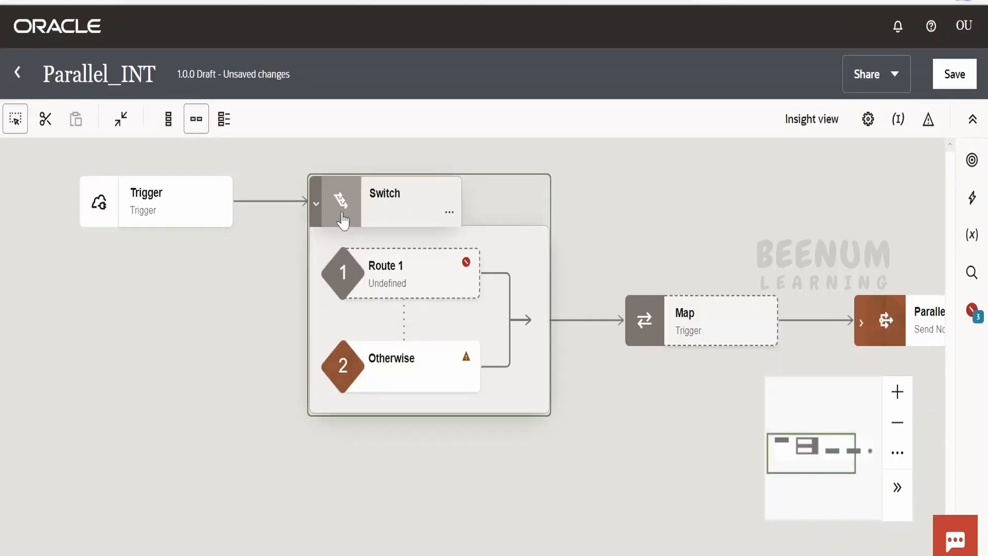
- Collapse the Switch routes and move Switch to after Map, before Parallel
click(449, 211)
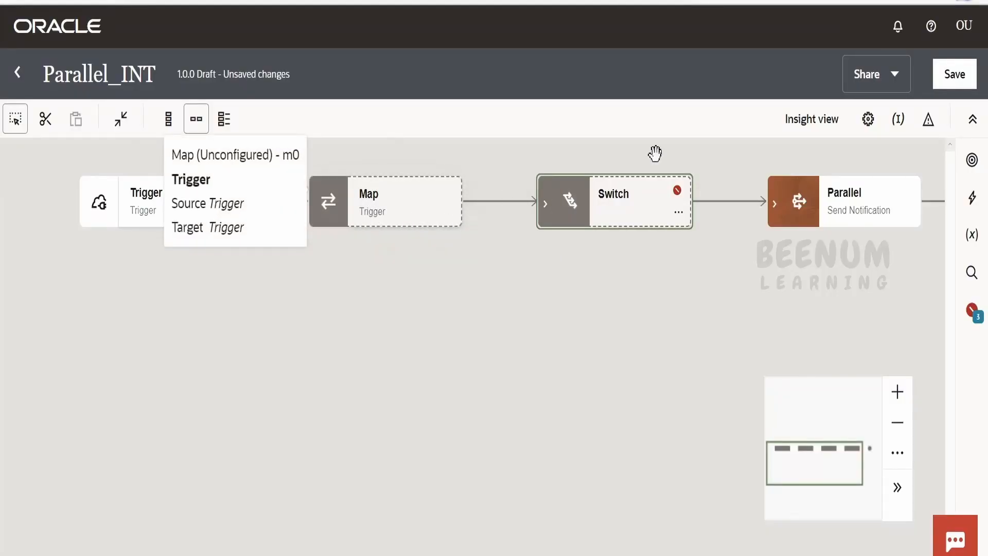
click(545, 204)
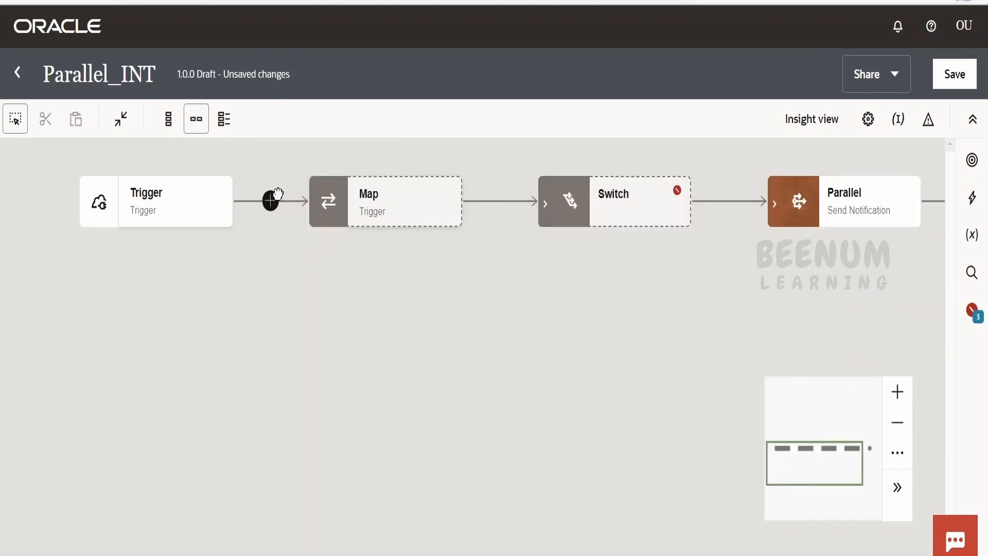
- Add a For each loop (ForEach1) after Trigger via the 'for' search and select it
text(for)
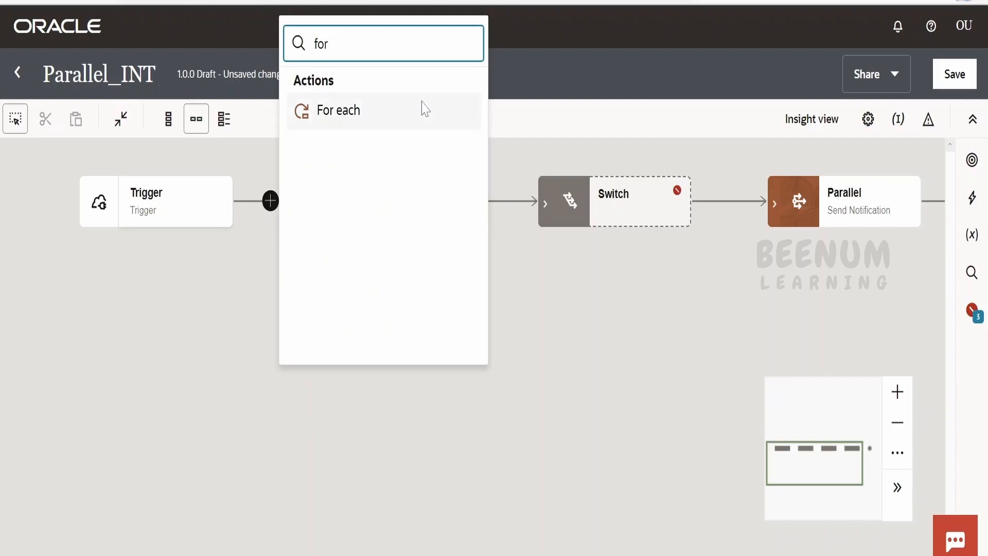
click(338, 110)
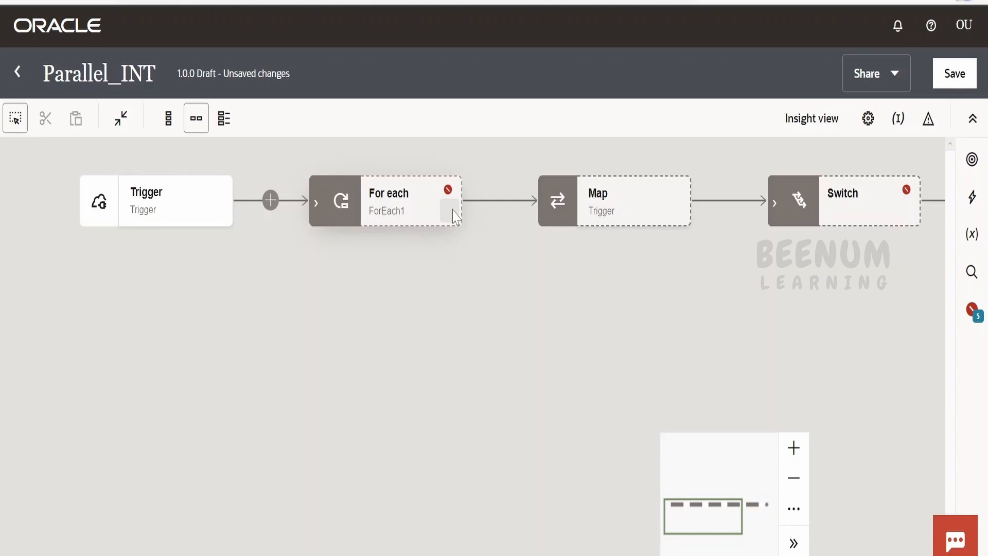
click(387, 202)
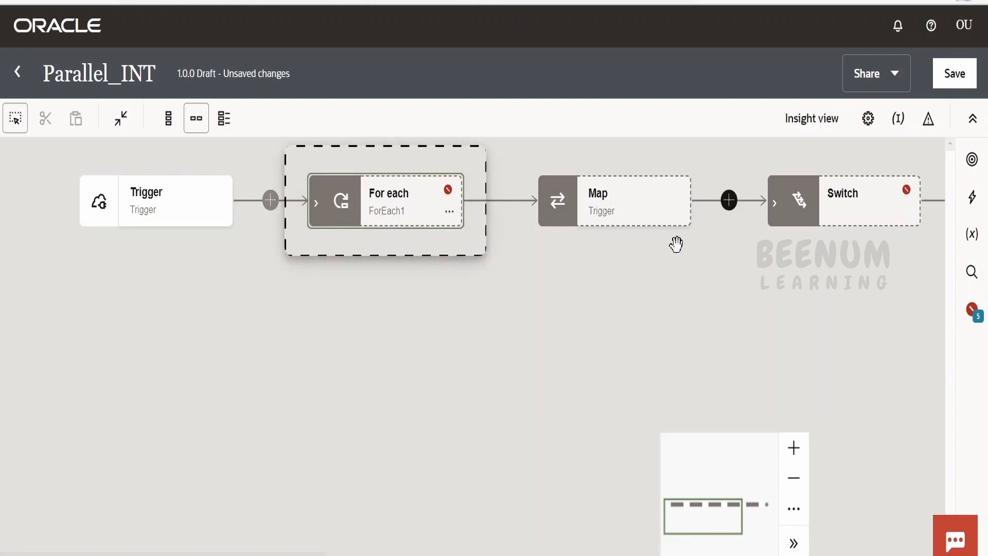